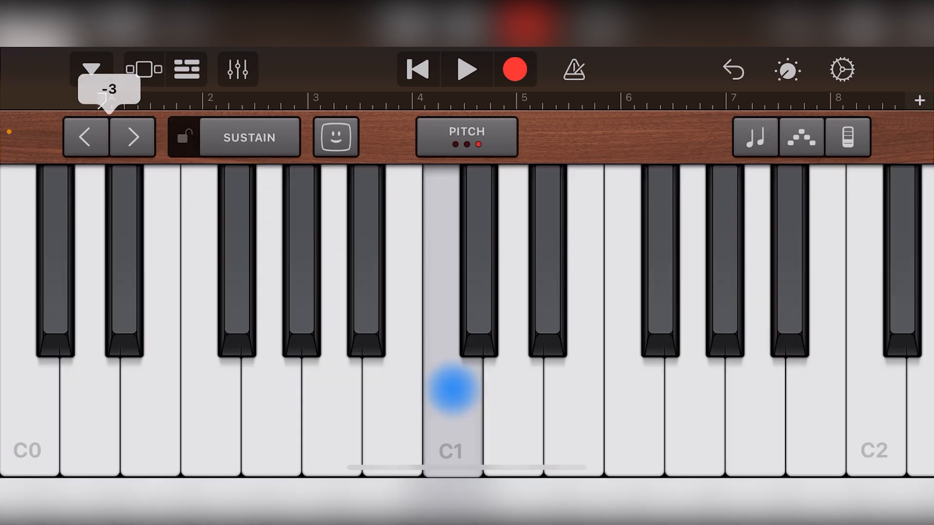
Shift the keyboard down one octave, then up to +2, spanning about C5 to C7
click(85, 137)
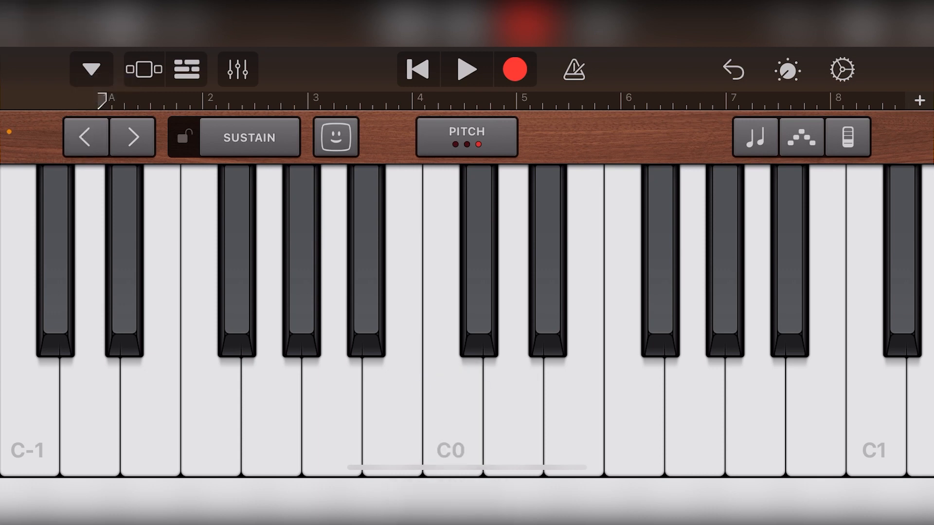
click(133, 137)
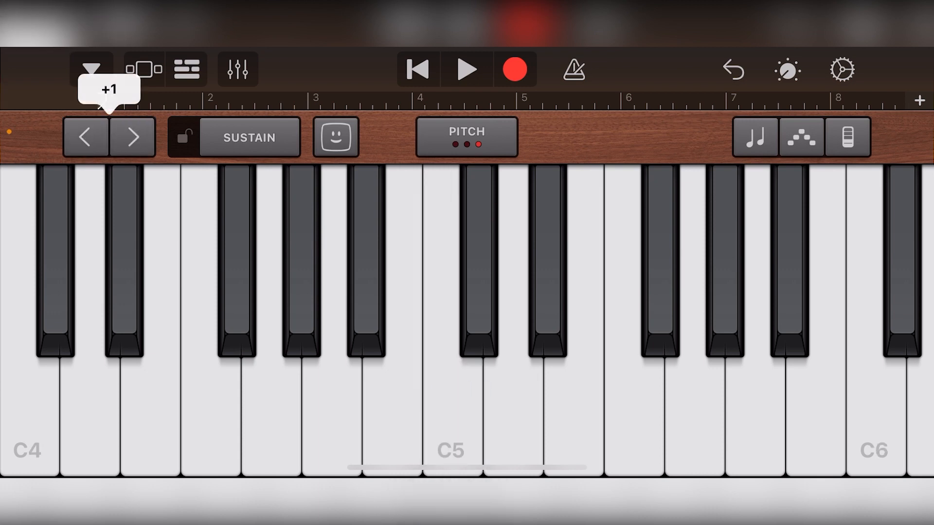
click(133, 137)
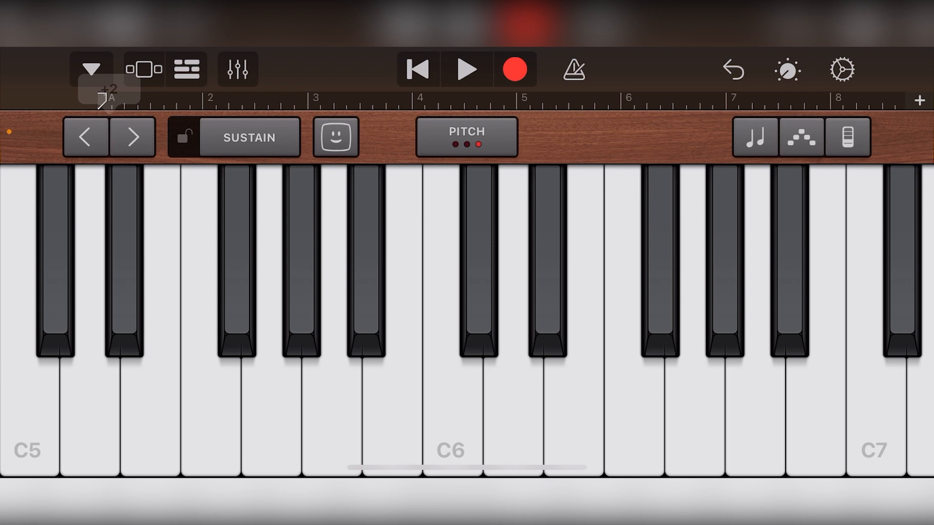
scroll(right, 3)
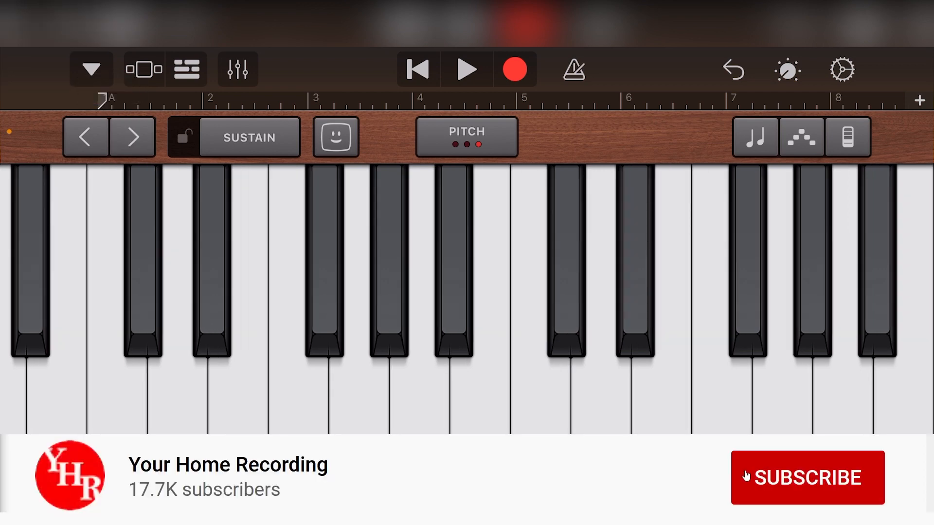
Replace the piano keys with chord strips C#m, F#m, Bm, E, A, D, G and G#°
click(807, 477)
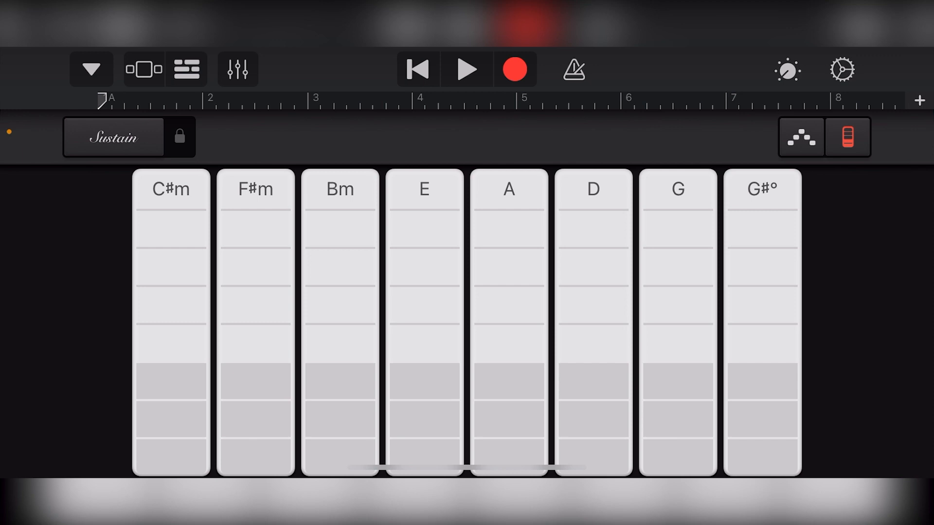
Browse the keyboard sounds into Synth Leads and select Simple Lead
click(91, 69)
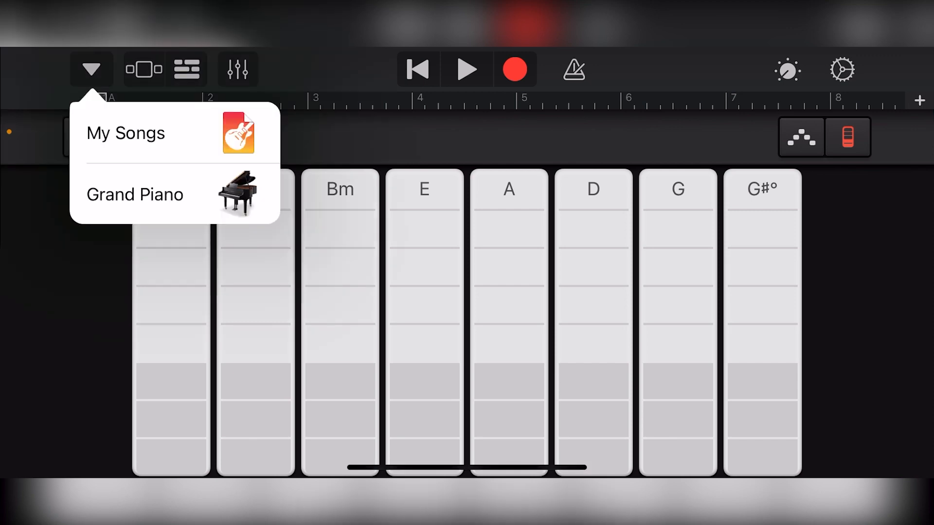
click(91, 69)
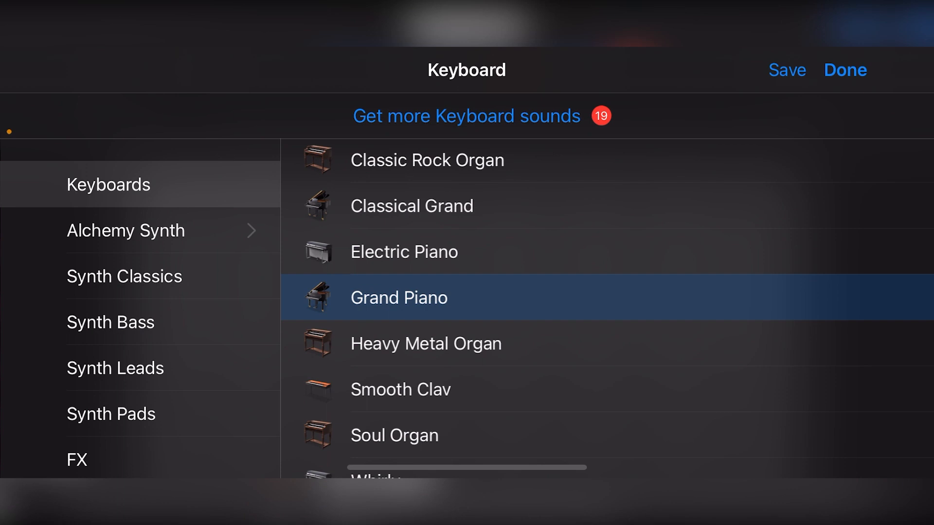
click(116, 368)
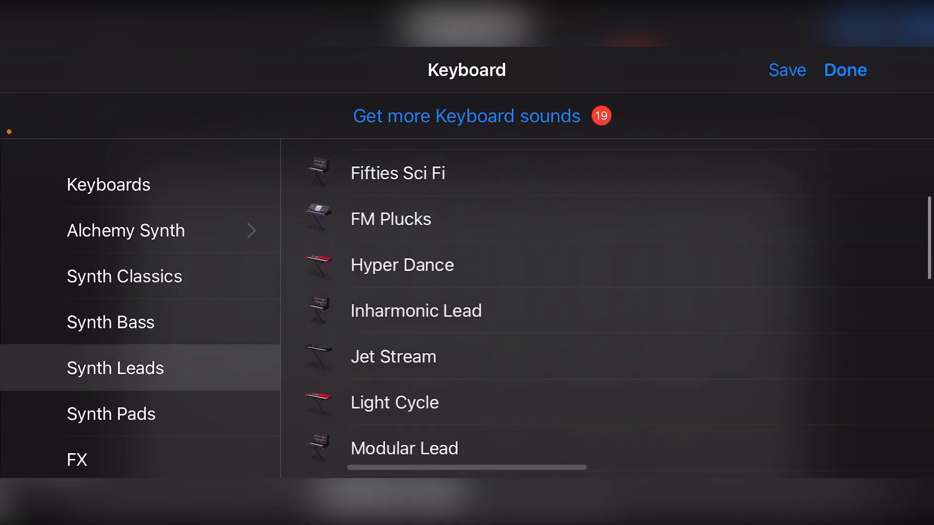
scroll(down, 3)
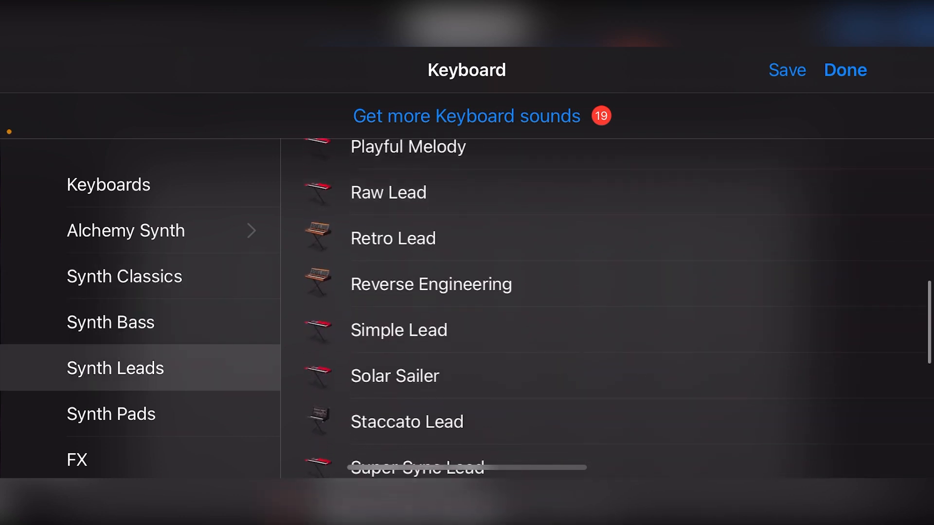
click(844, 69)
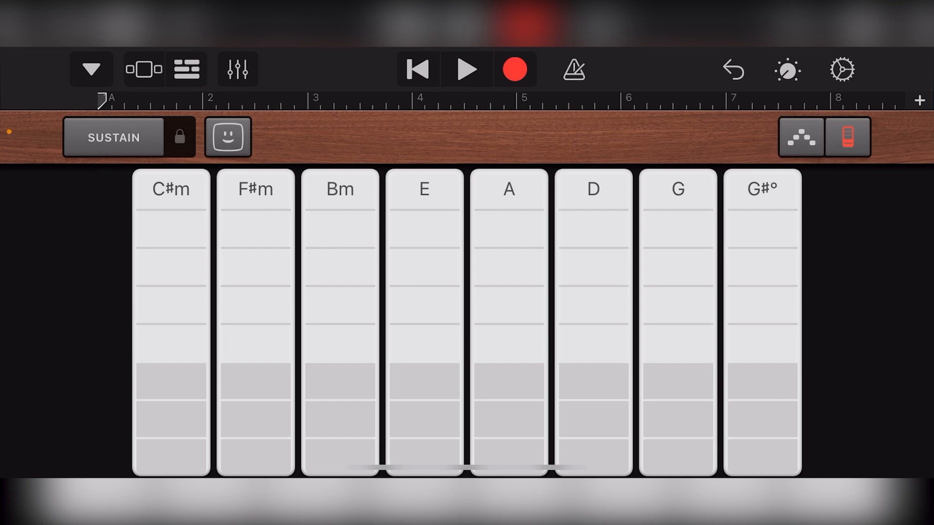
Audition a chord strip, then return to piano keys spanning C3 to C5
click(169, 417)
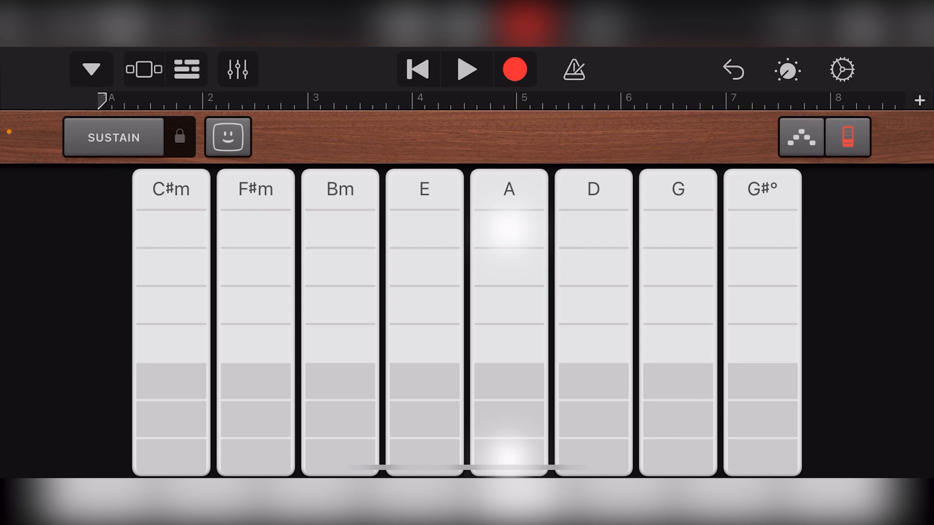
click(339, 273)
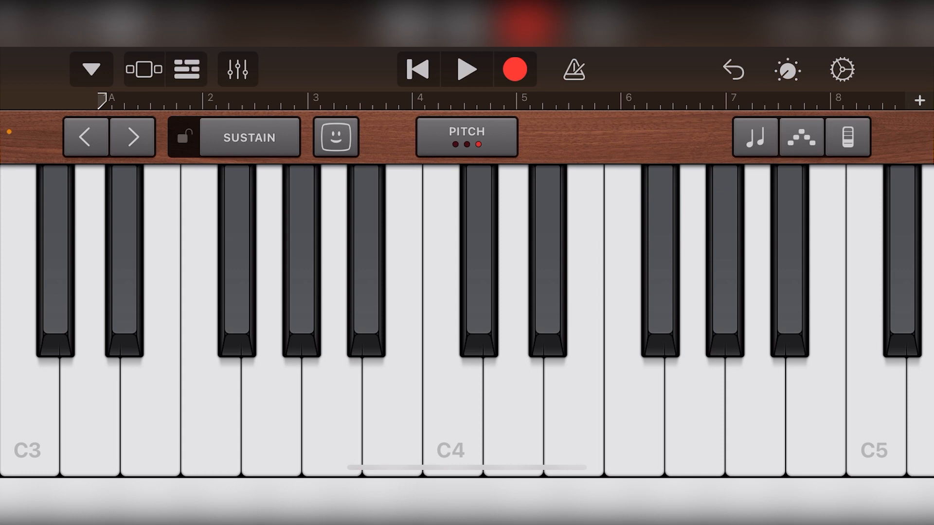
Shift the keyboard down and up through several octaves
click(85, 137)
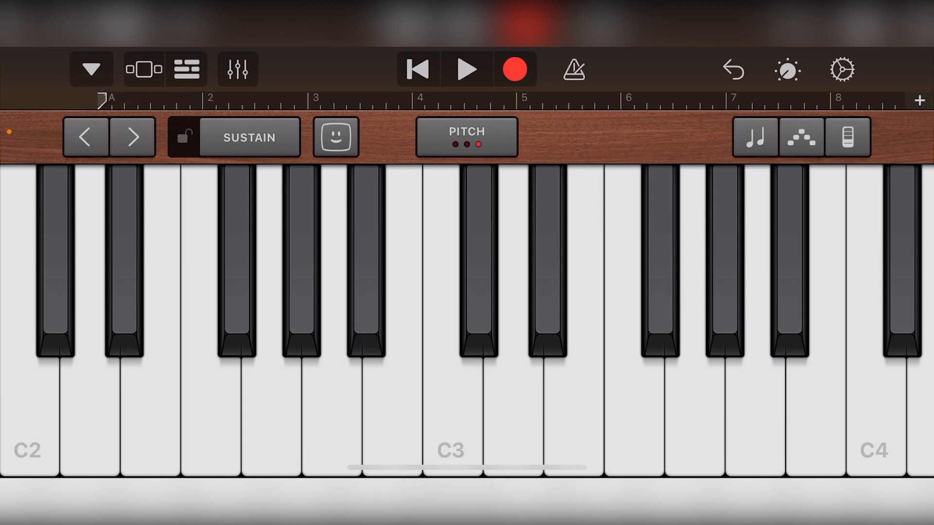
click(85, 136)
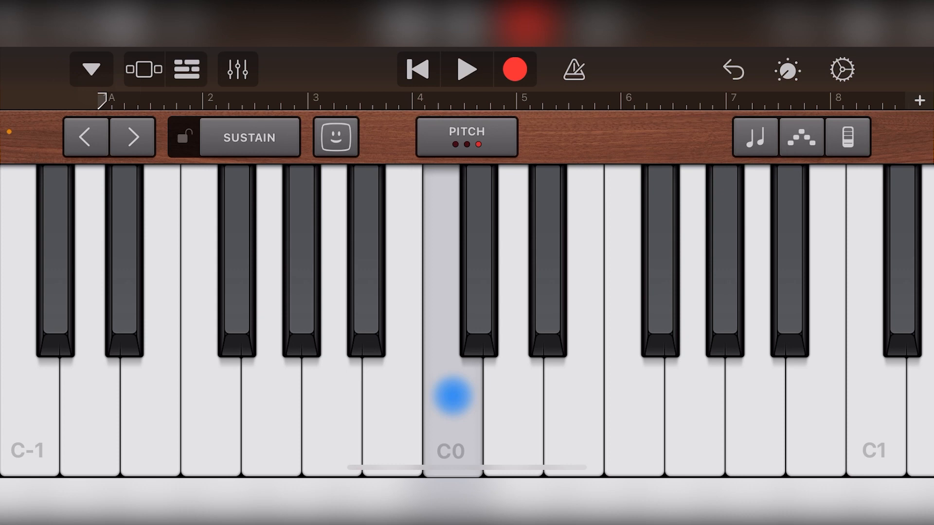
click(133, 136)
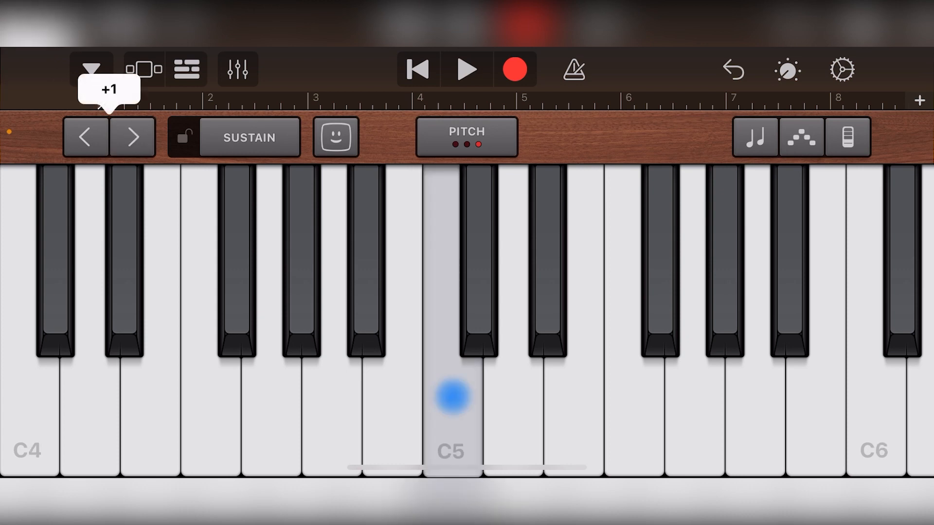
click(132, 138)
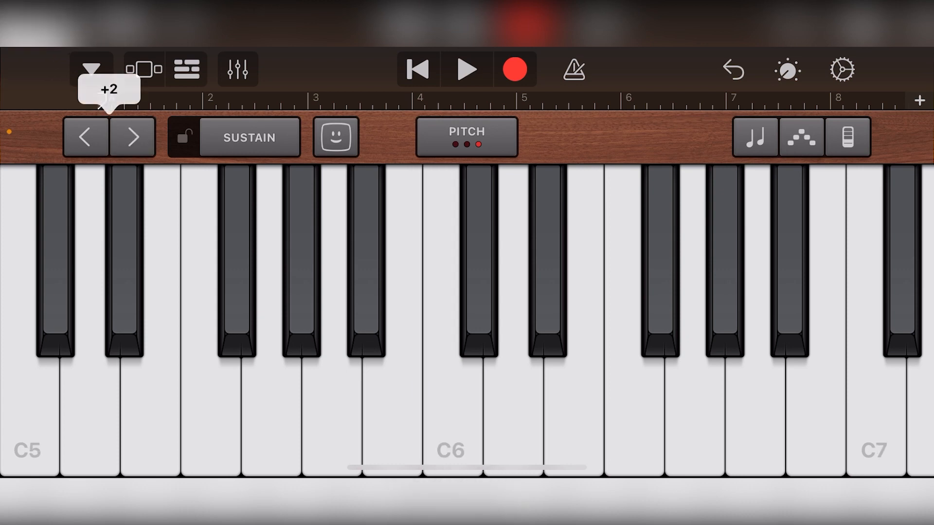
click(132, 136)
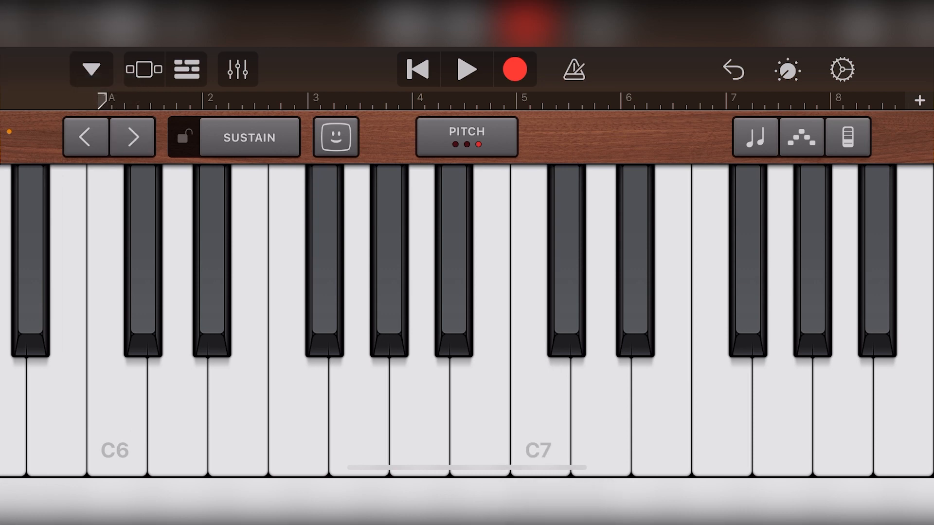
click(84, 137)
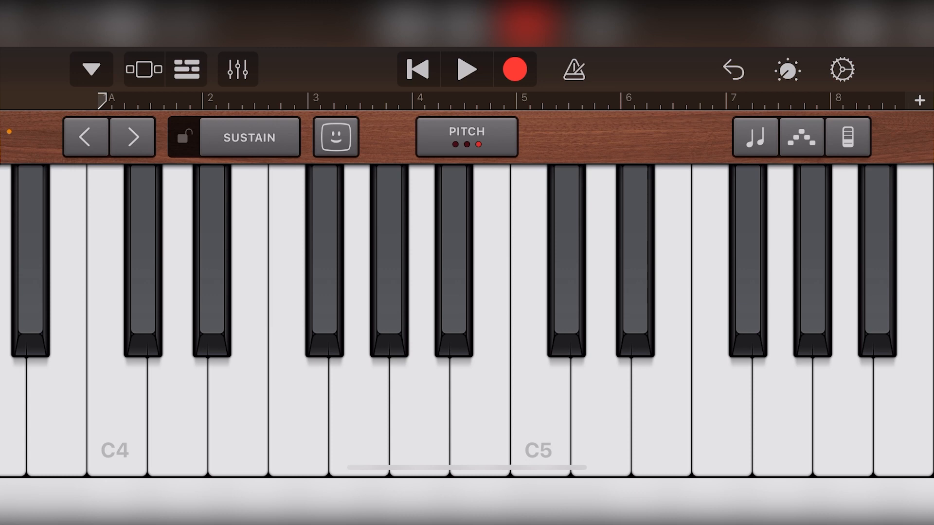
Latch the sustain on and set key sliding to Scroll instead of Glissando
click(185, 137)
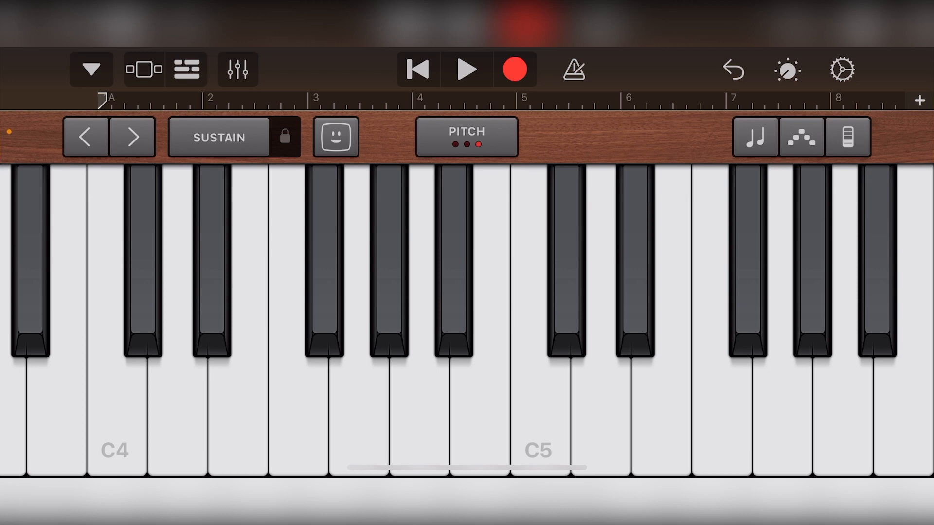
click(467, 137)
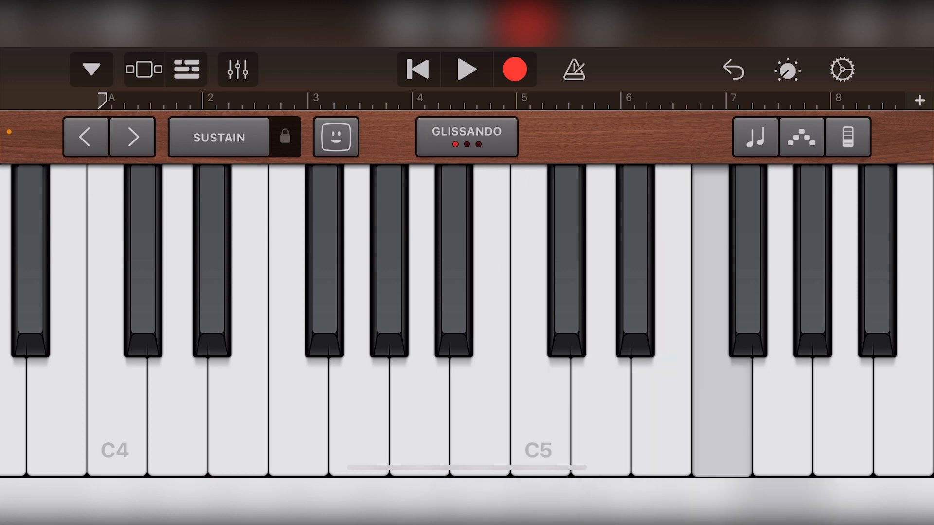
click(466, 136)
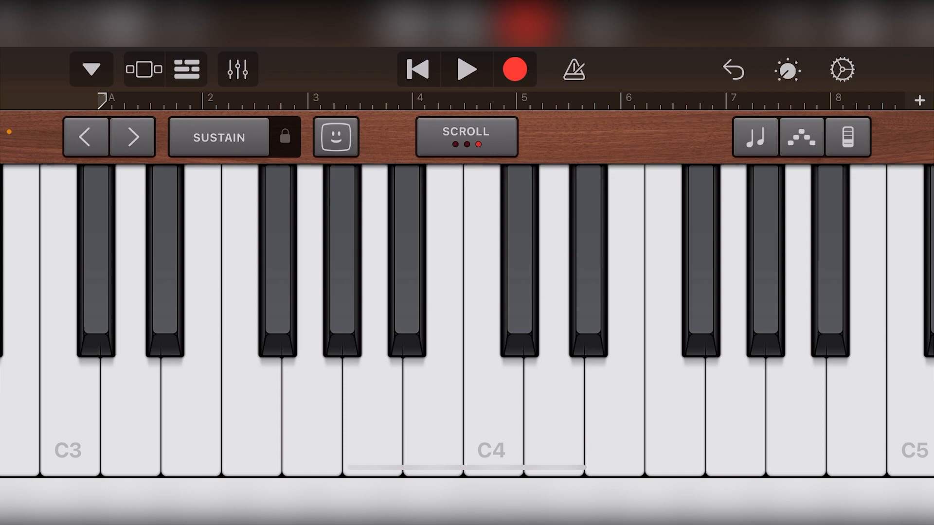
click(466, 136)
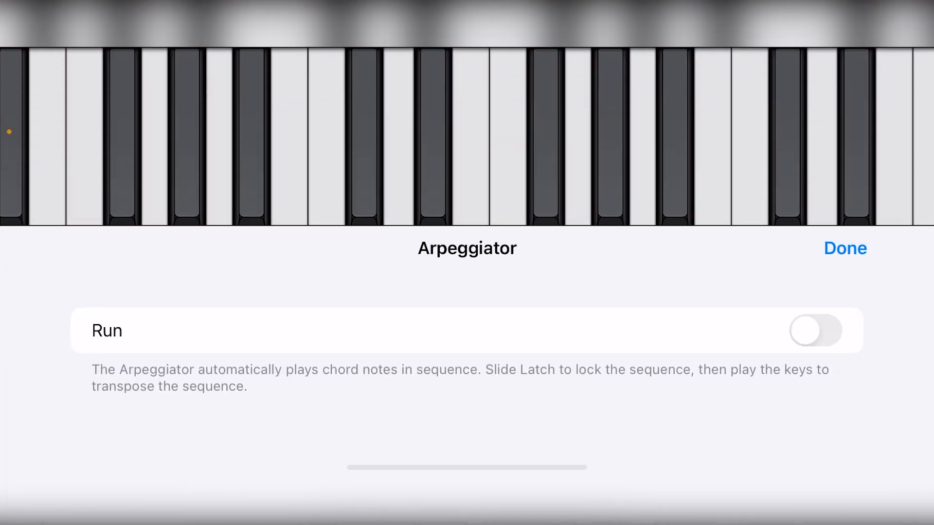
Turn the arpeggiator's Run on and choose its note order
click(814, 331)
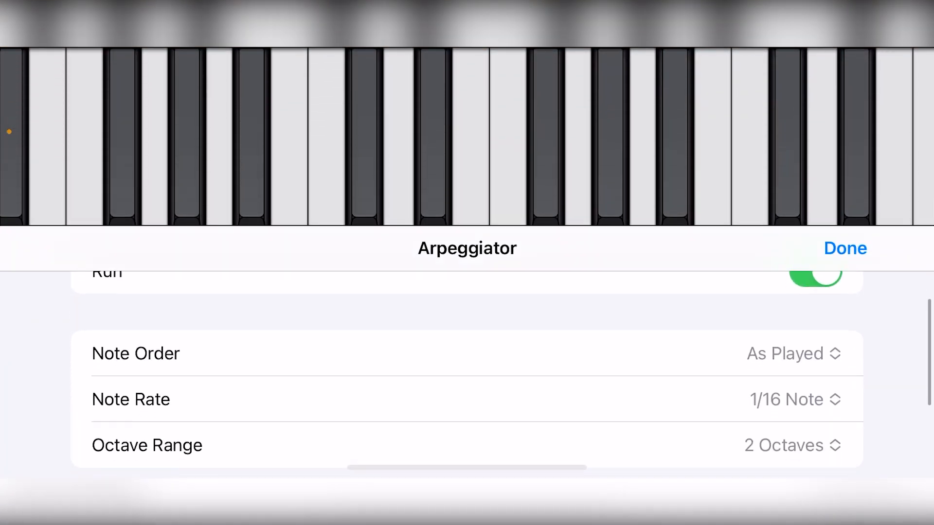
click(793, 354)
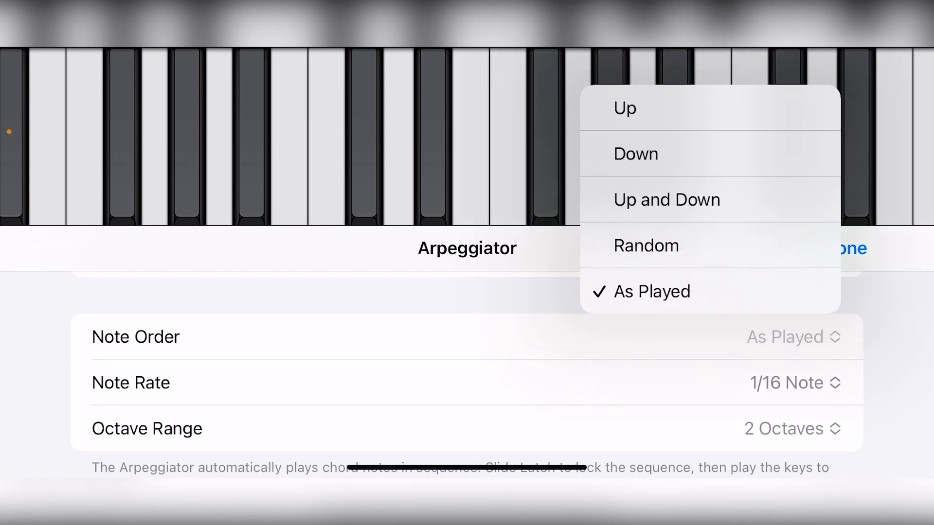
click(849, 248)
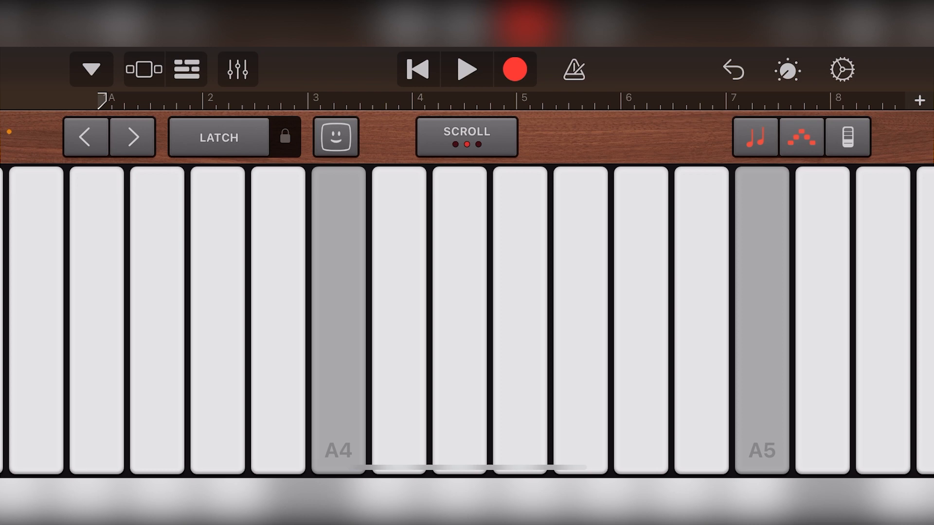
Set the Simple Lead track's quantization to Straight 1/8 Note
click(236, 69)
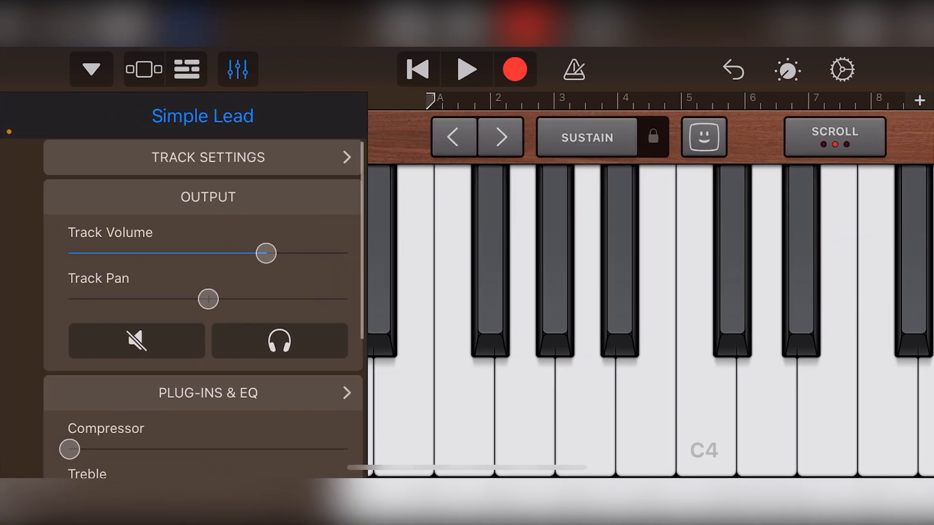
click(202, 157)
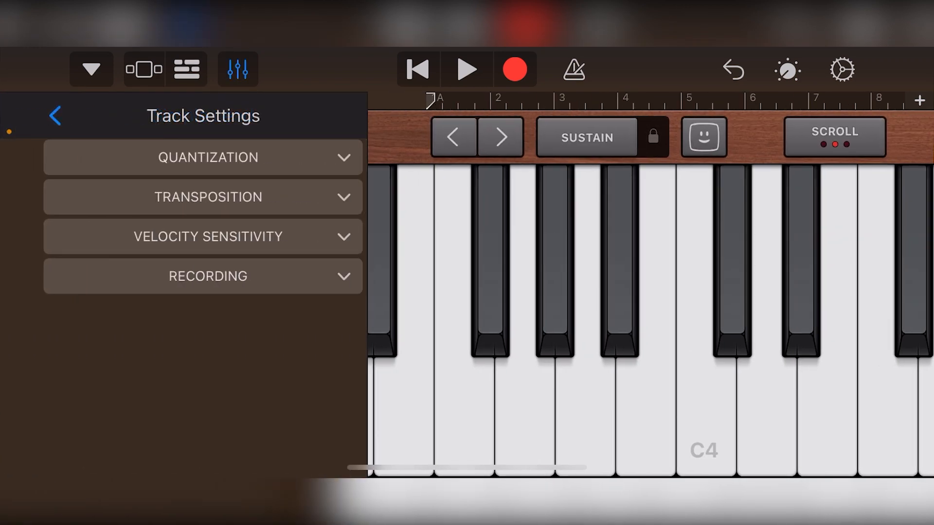
click(203, 158)
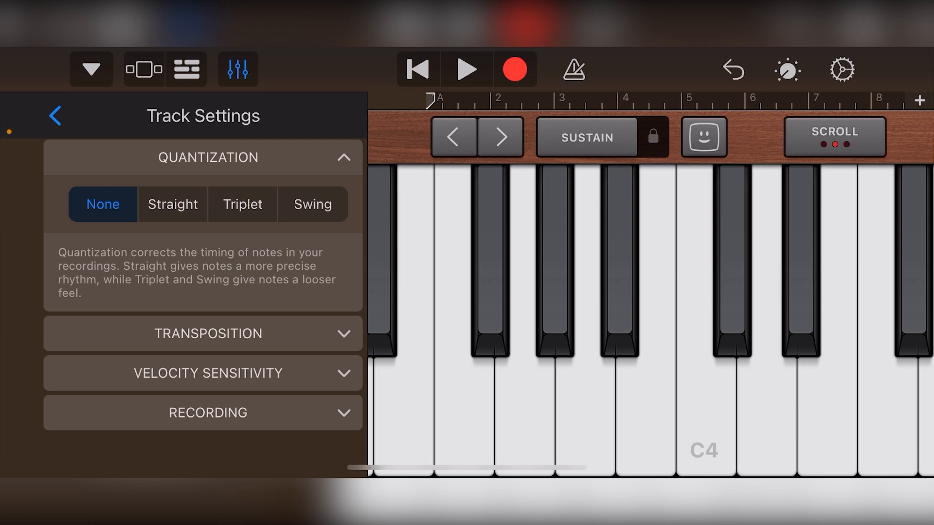
click(172, 204)
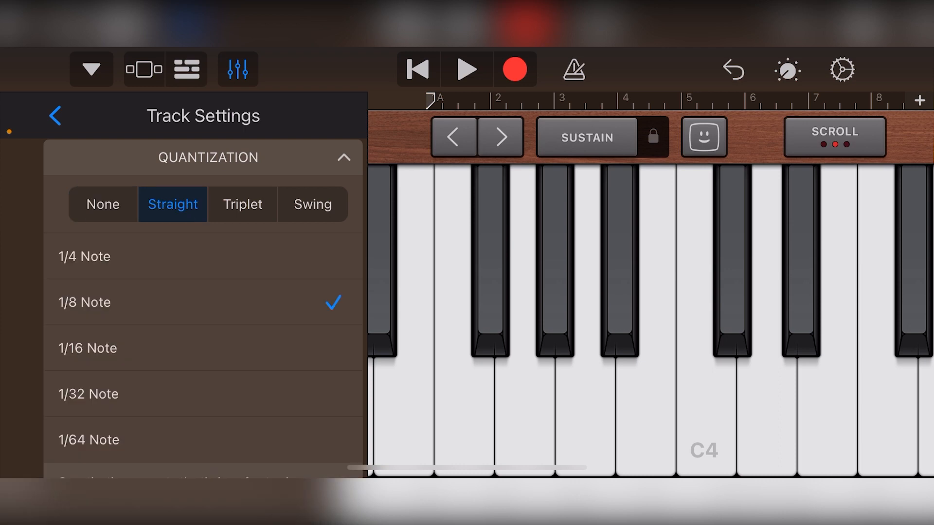
click(208, 157)
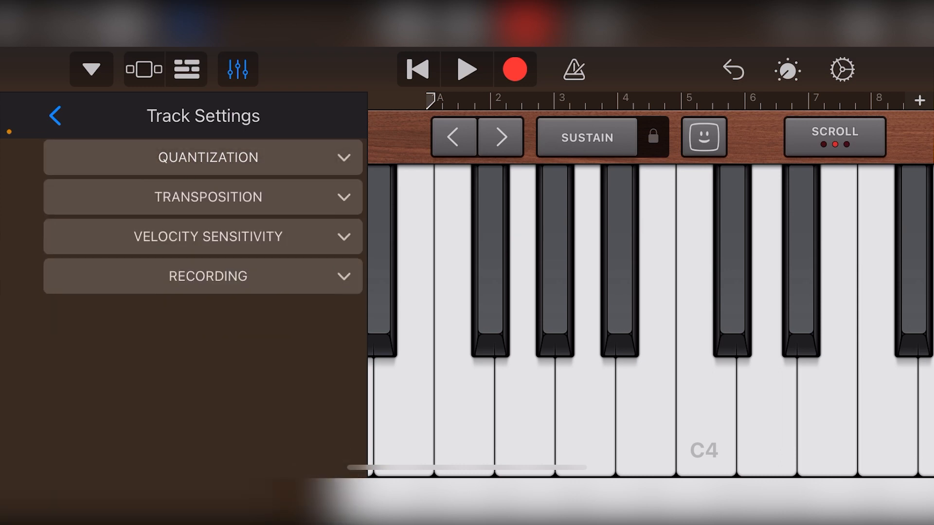
Review the Transposition and Velocity Sensitivity track settings
click(203, 196)
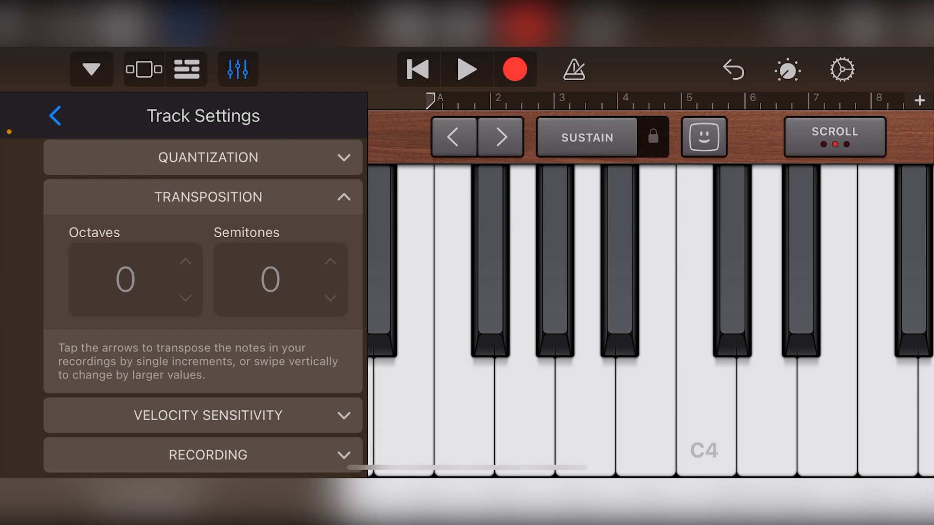
click(202, 415)
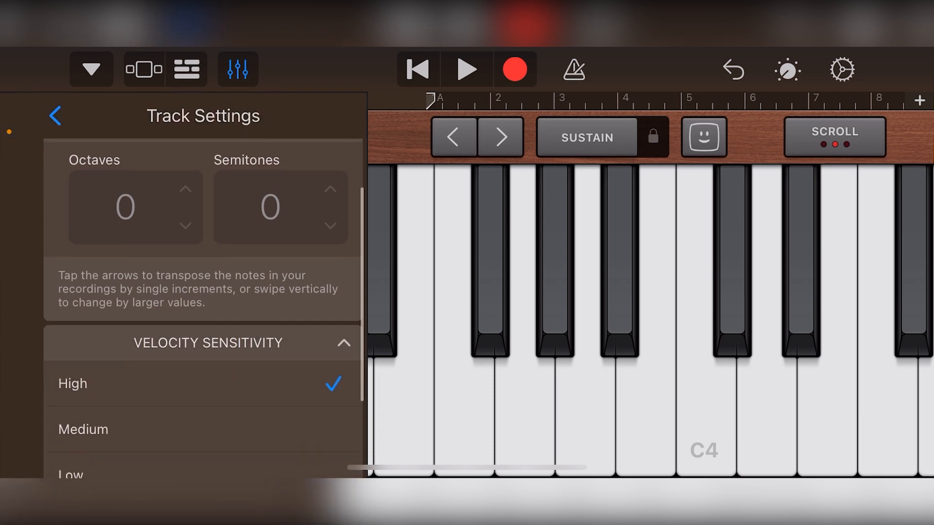
scroll(down, 3)
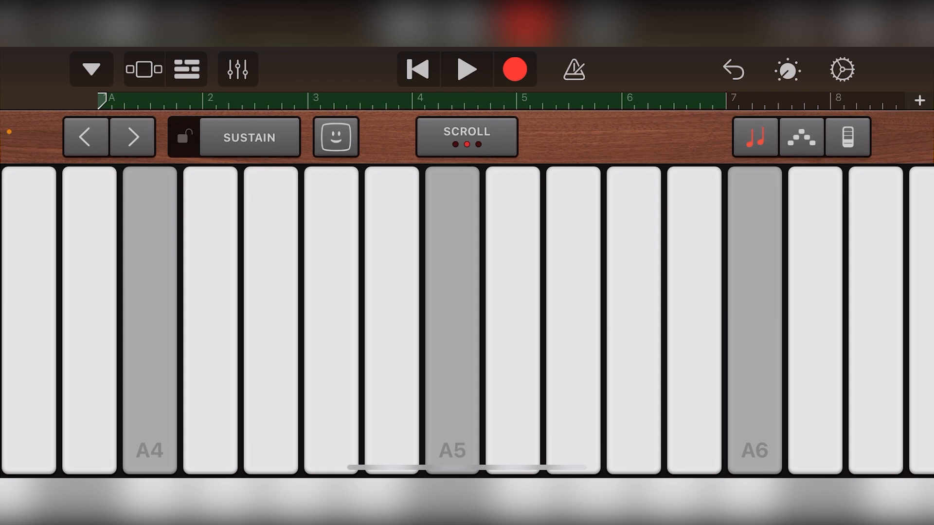
Show Vintage Kit, Modern 808 and Simple Lead in Tracks View and play the song
click(467, 69)
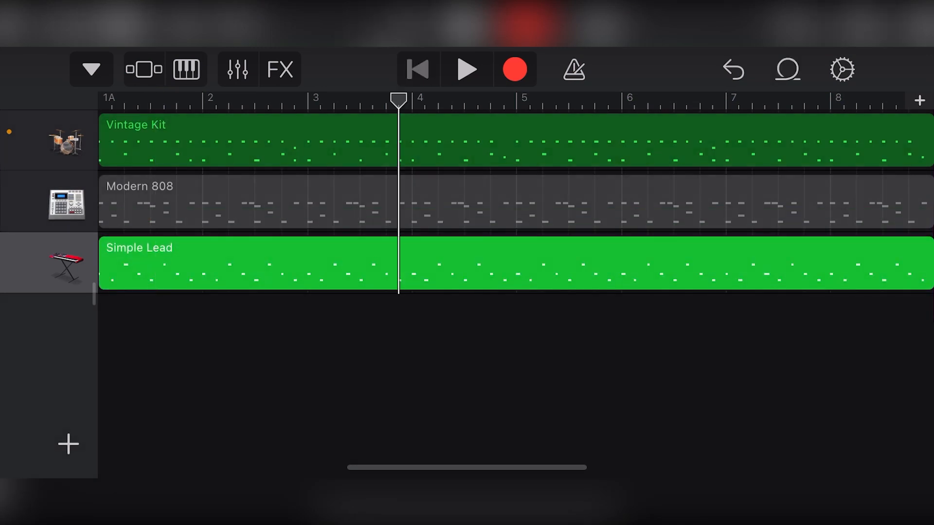
click(467, 69)
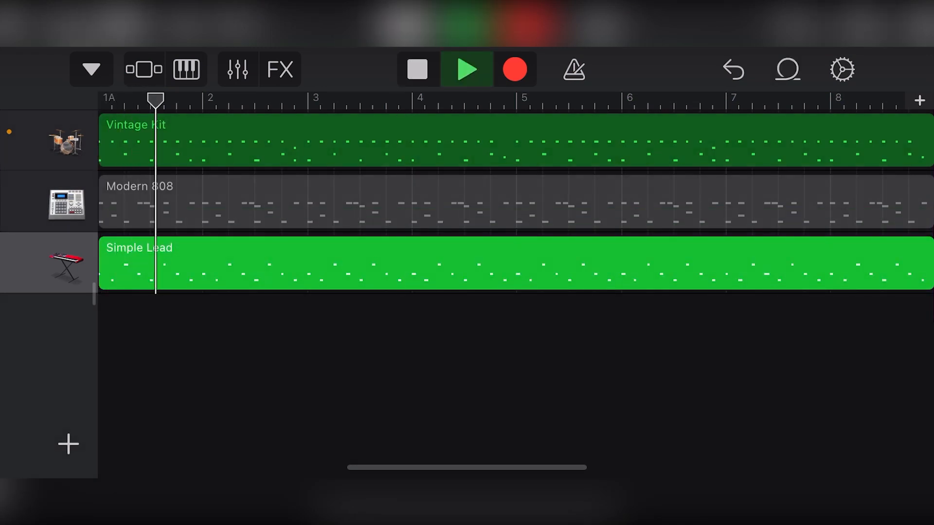